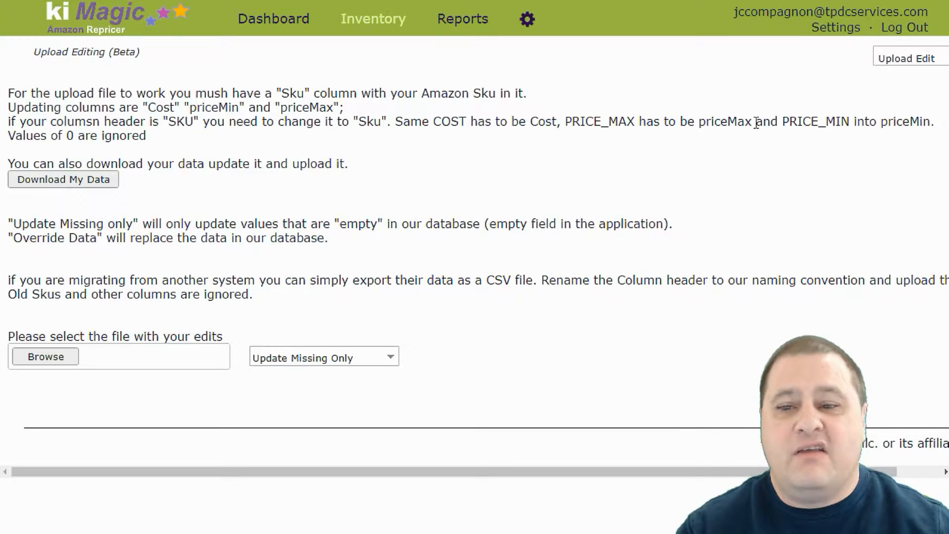
{"action": "mouse_move", "coordinate": [447, 246]}
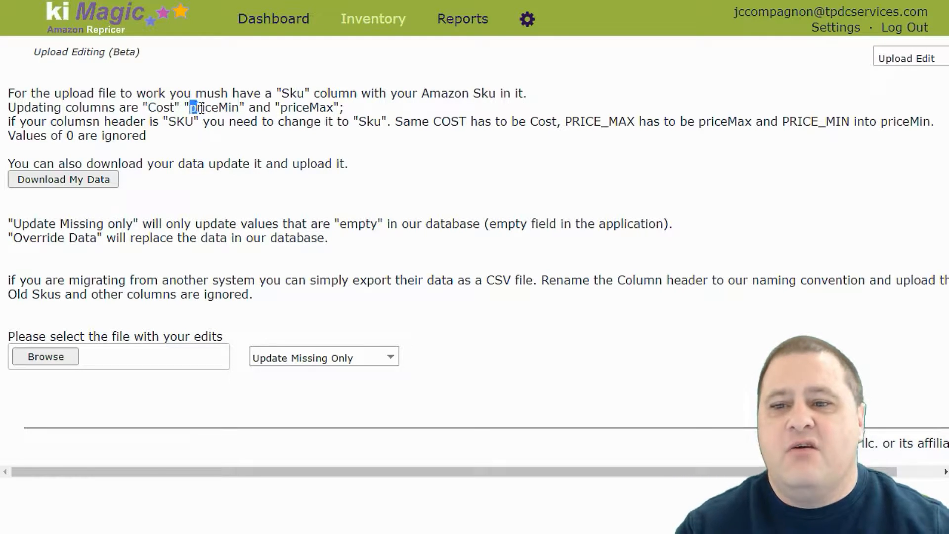
Step: Review the priceMin, Title, Cost, priceMax and UserId headers, then open the Inventory lab workbook
{"action": "double_click", "coordinate": [205, 107]}
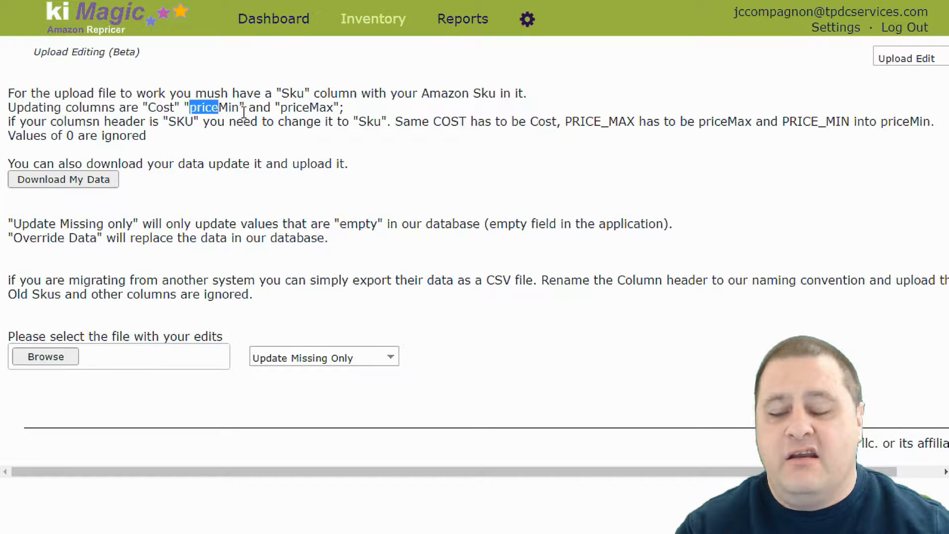
{"action": "mouse_move", "coordinate": [423, 202]}
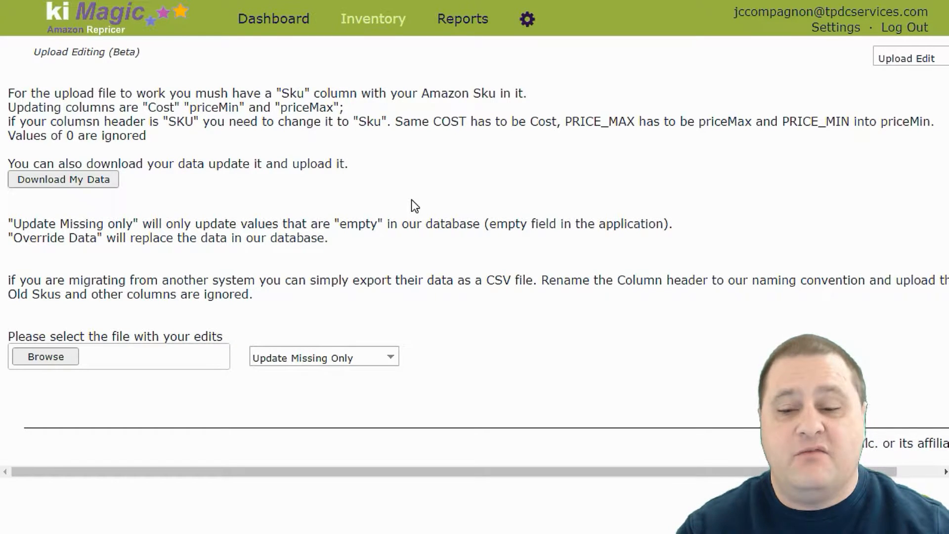
{"action": "mouse_move", "coordinate": [124, 199]}
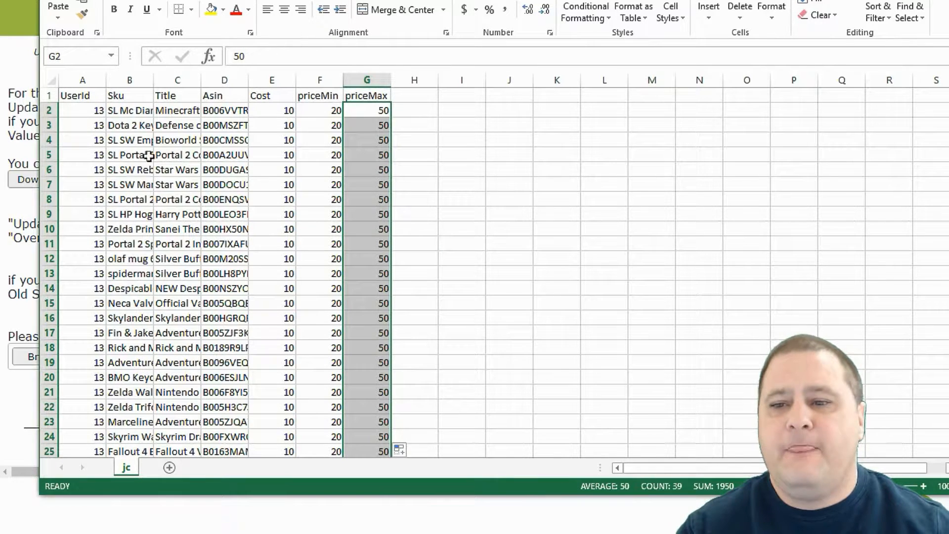
{"action": "mouse_move", "coordinate": [76, 100]}
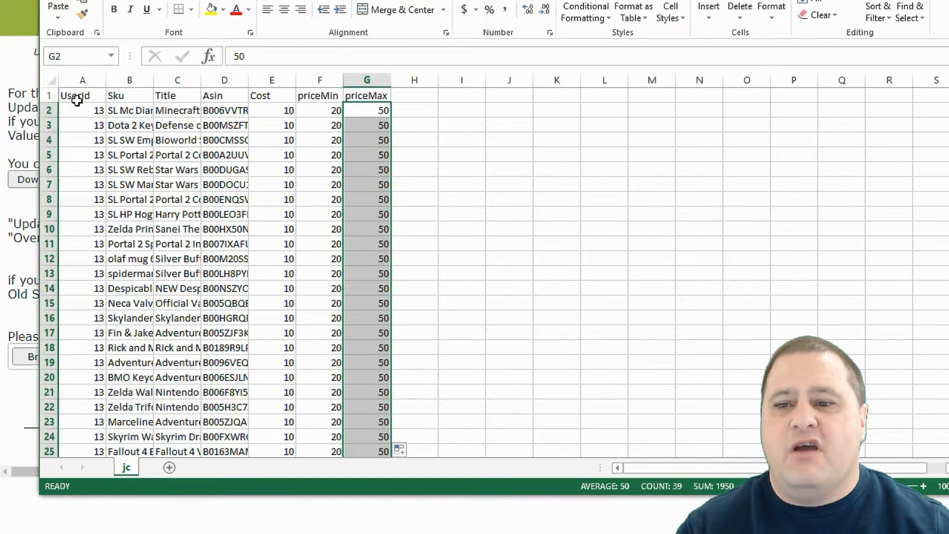
{"action": "left_click", "coordinate": [177, 95]}
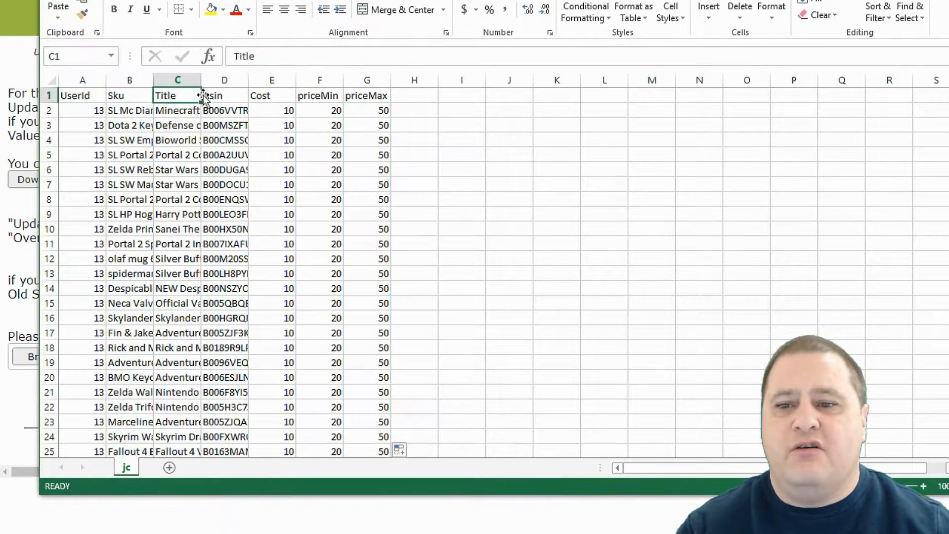
{"action": "left_click", "coordinate": [271, 94]}
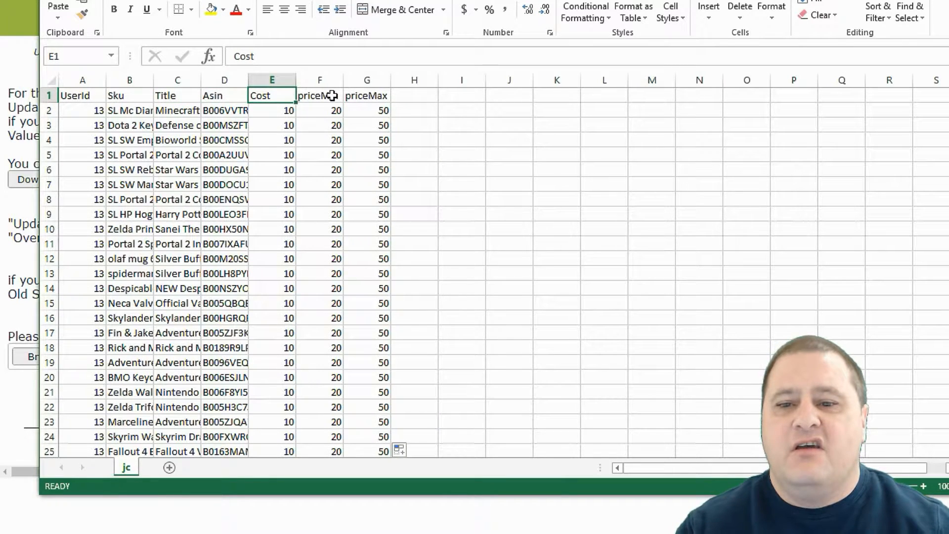
{"action": "left_click", "coordinate": [366, 95]}
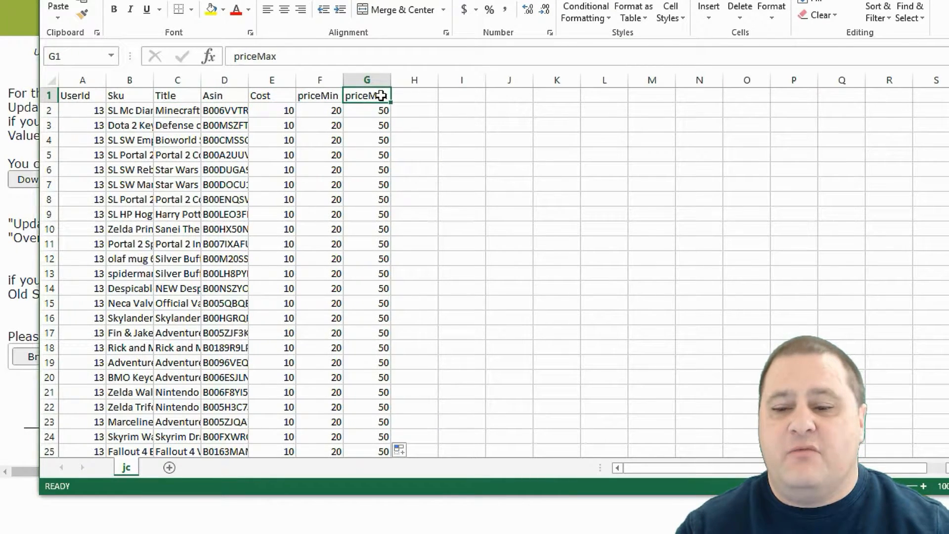
{"action": "mouse_move", "coordinate": [273, 207]}
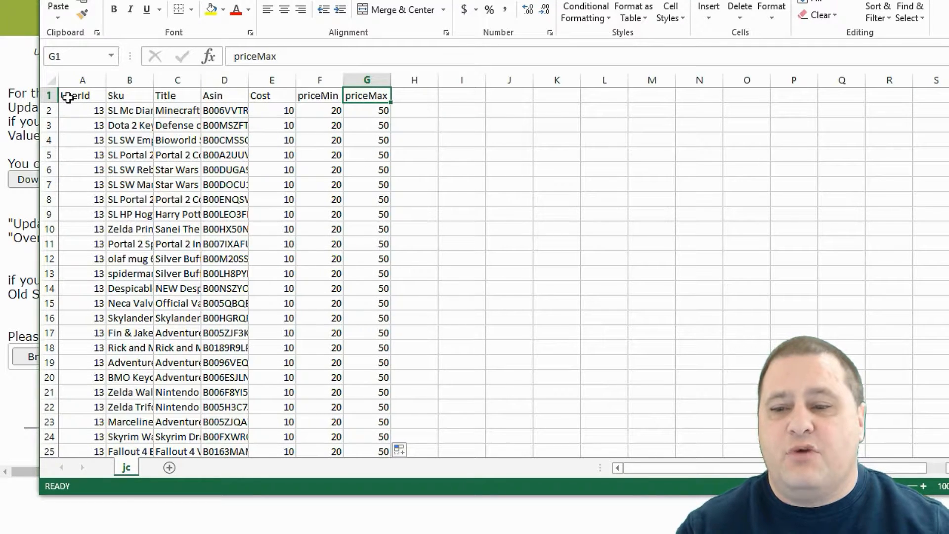
{"action": "left_click", "coordinate": [129, 95]}
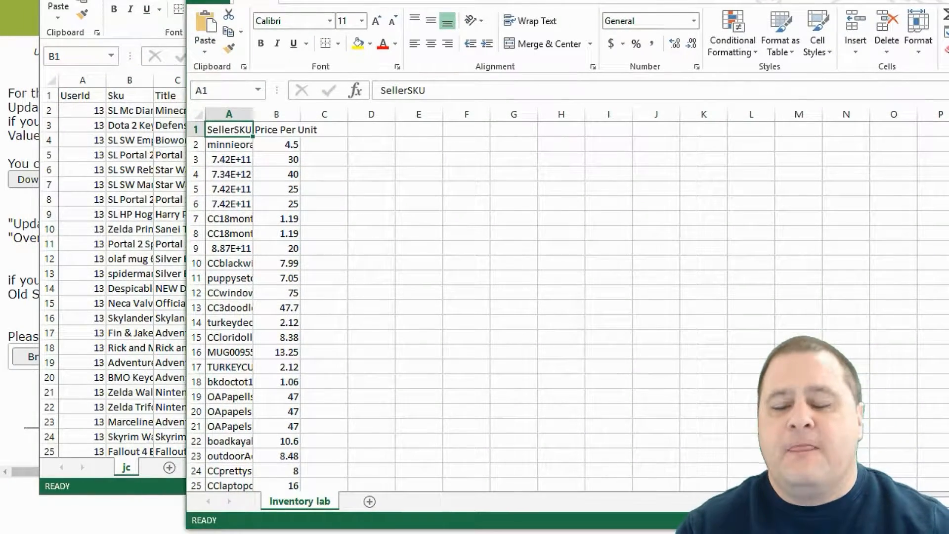
{"action": "mouse_move", "coordinate": [302, 124]}
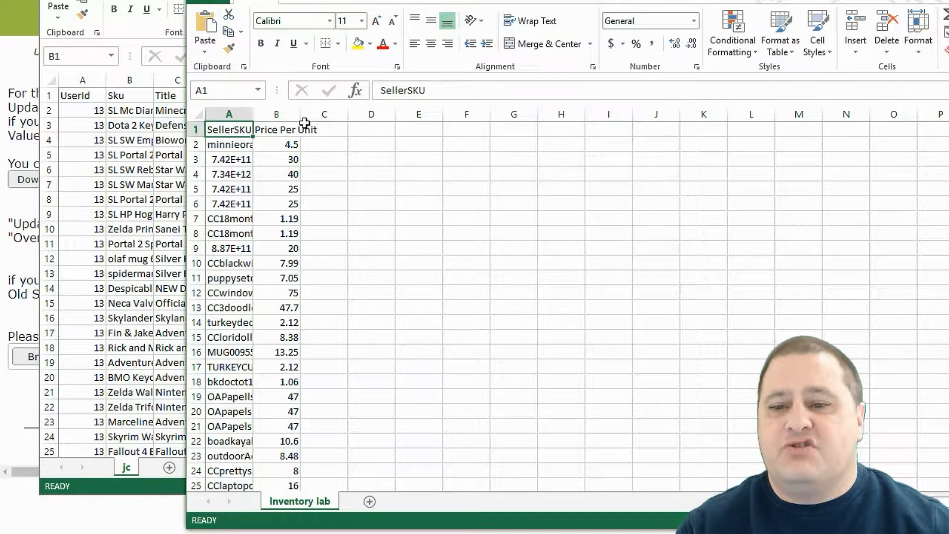
{"action": "mouse_move", "coordinate": [229, 189]}
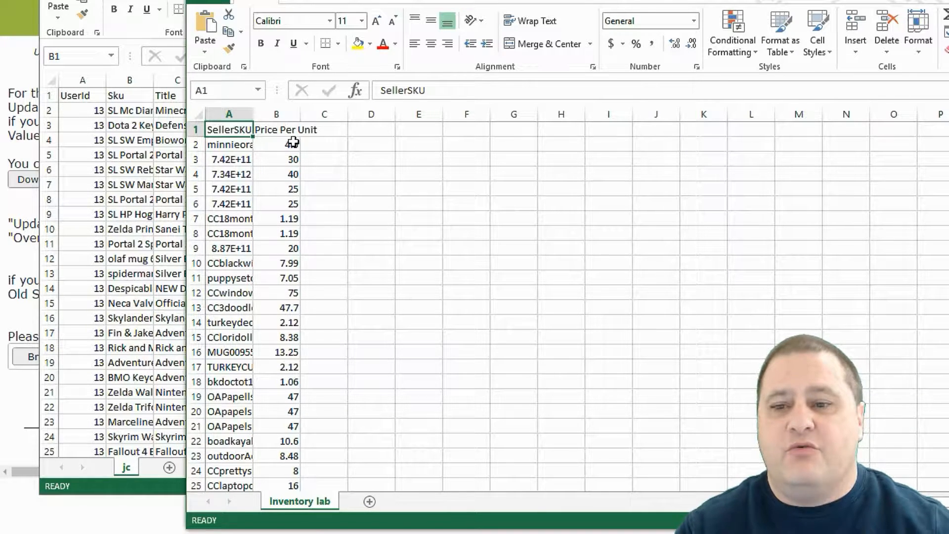
{"action": "type", "text": "4.5"}
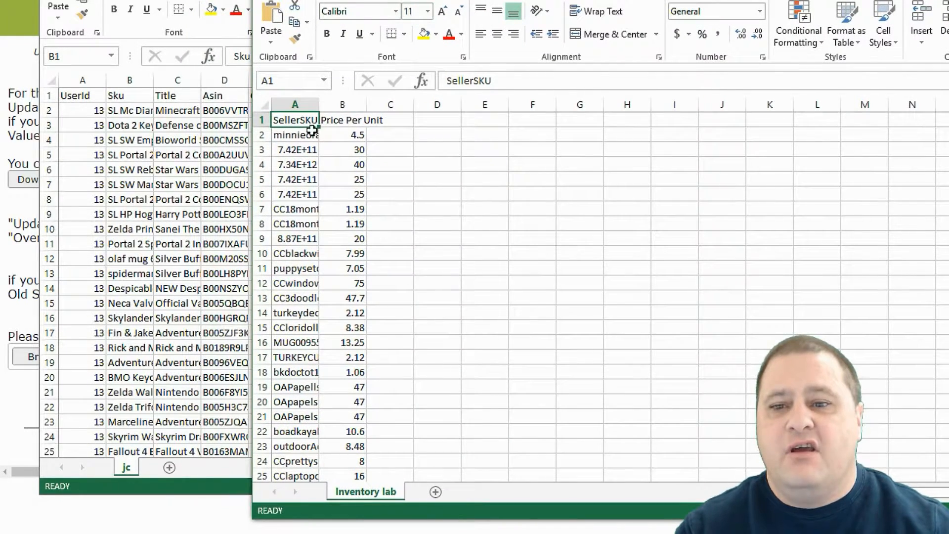
{"action": "right_click", "coordinate": [294, 105]}
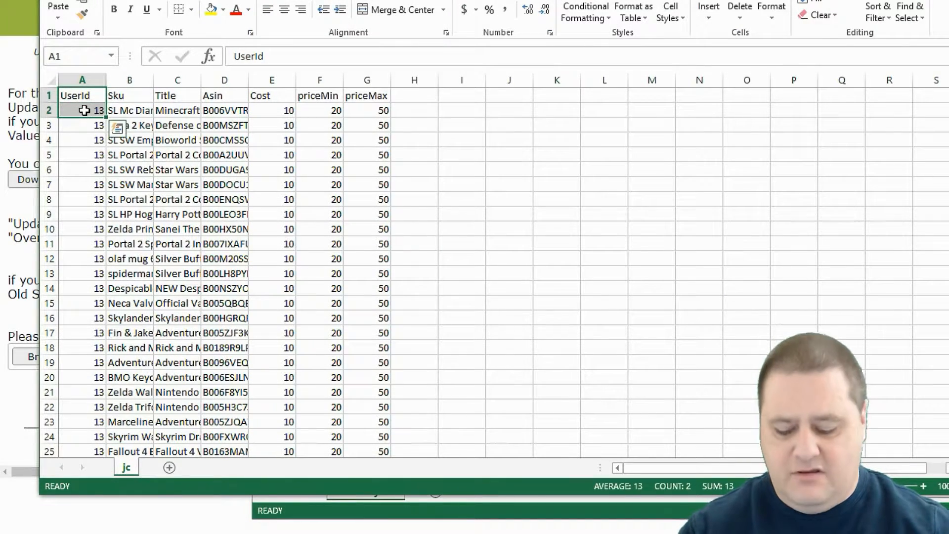
Step: Paste the jc UserId cells into column A of Inventory lab and fill 13 down
{"action": "key", "text": "ctrl+c"}
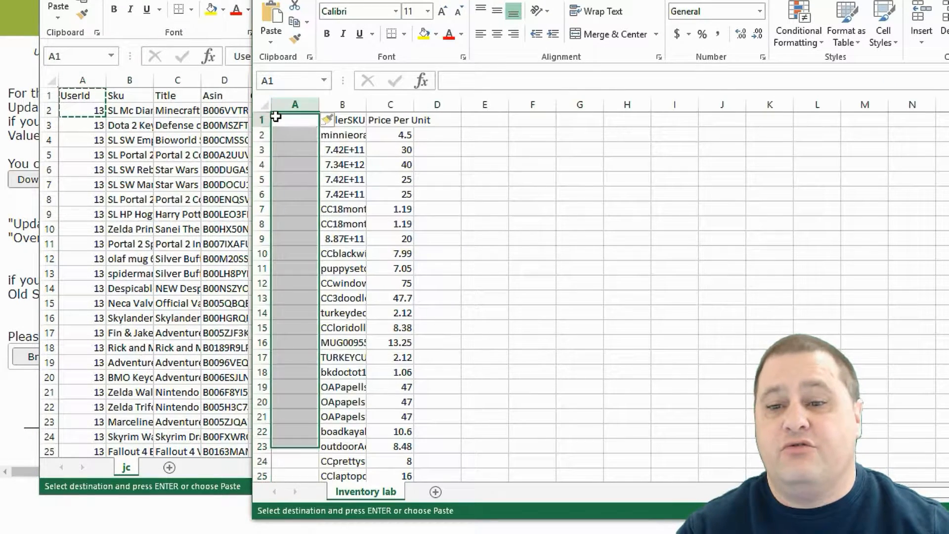
{"action": "key", "text": "ctrl+v"}
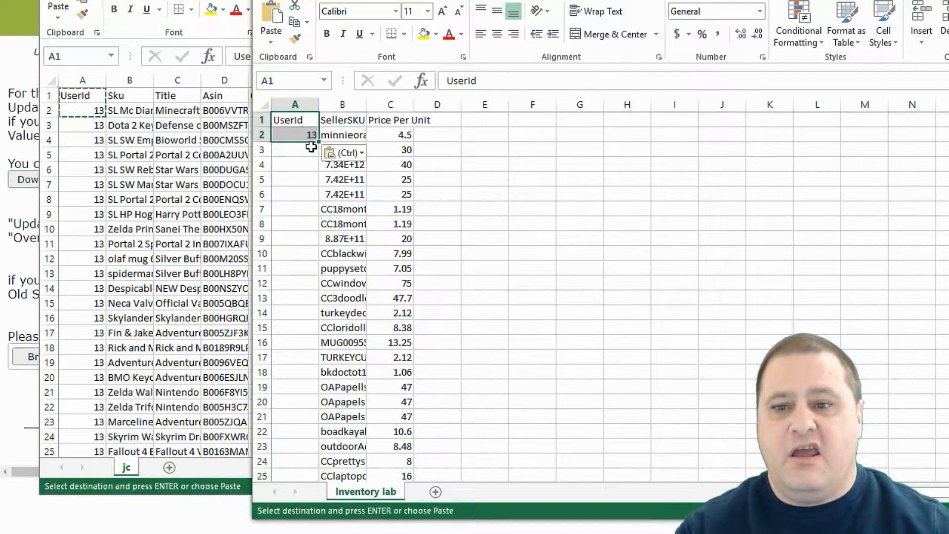
{"action": "left_click", "coordinate": [294, 134]}
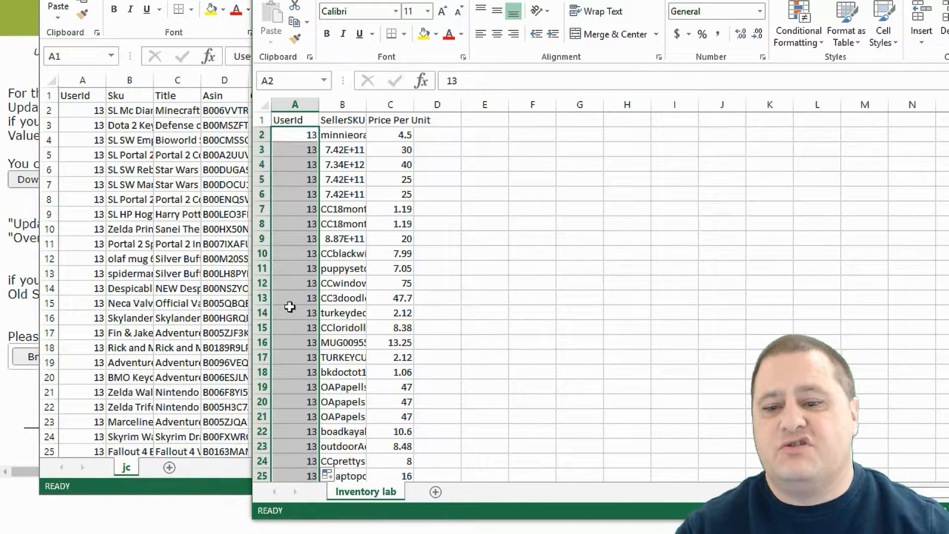
{"action": "mouse_move", "coordinate": [285, 491]}
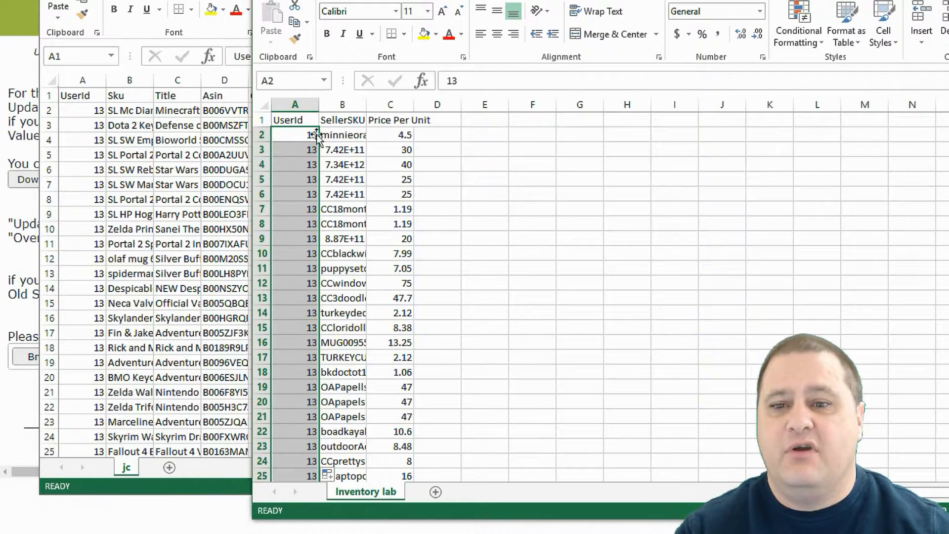
{"action": "left_click", "coordinate": [342, 120]}
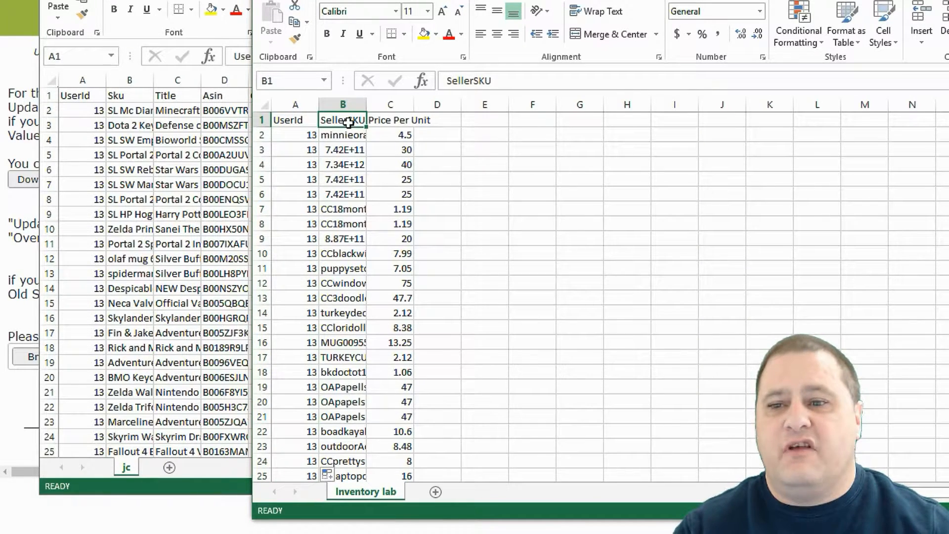
{"action": "mouse_move", "coordinate": [114, 100]}
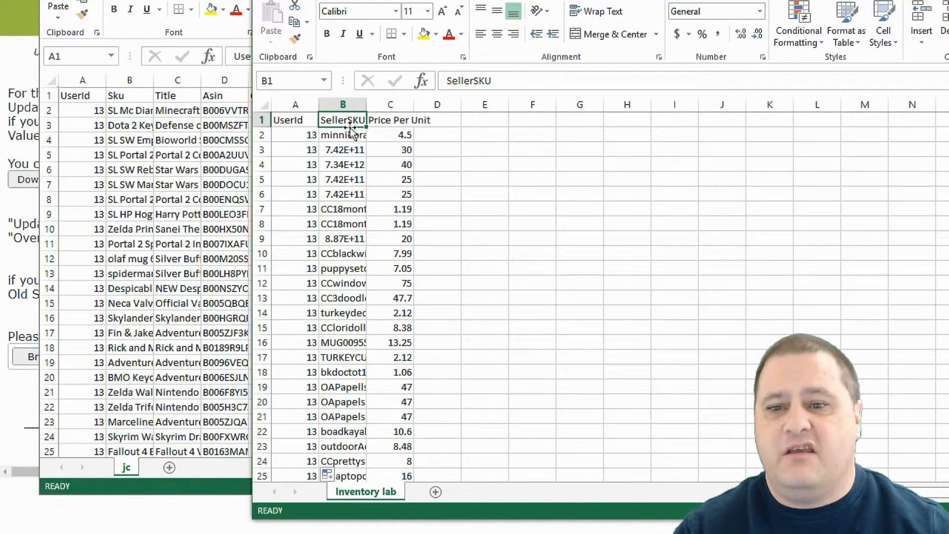
Step: Retitle the SellerSKU header 'Sku' and Price Per Unit 'Cost', then save as CSV
{"action": "type", "text": "S"}
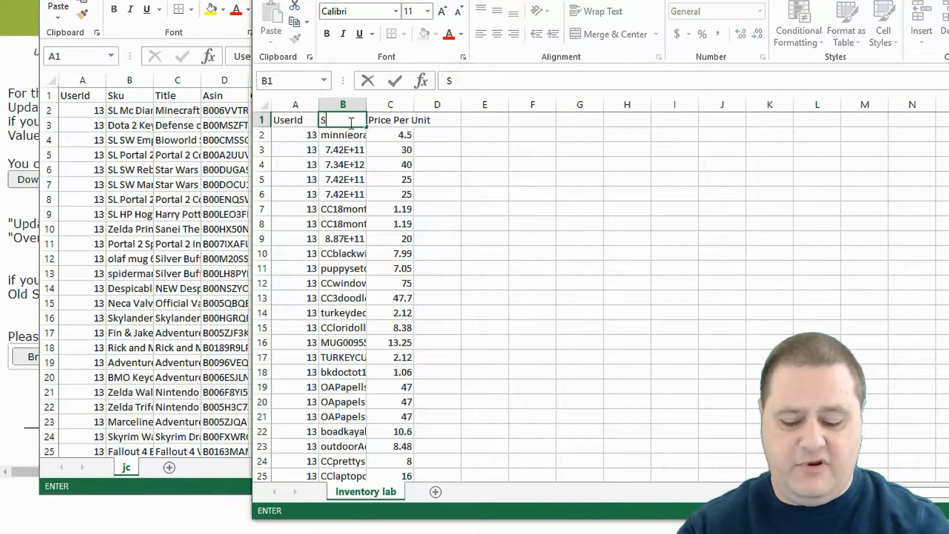
{"action": "type", "text": "ku"}
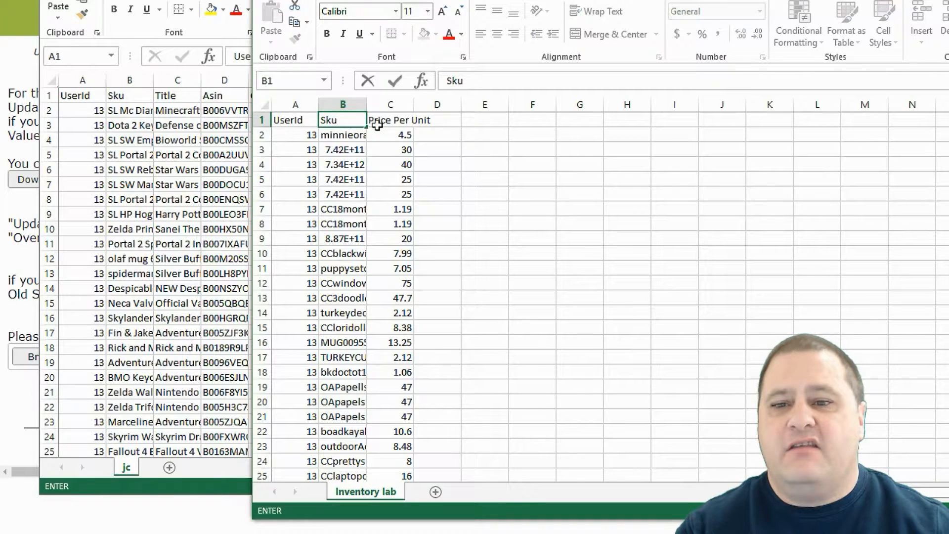
{"action": "left_click", "coordinate": [390, 119]}
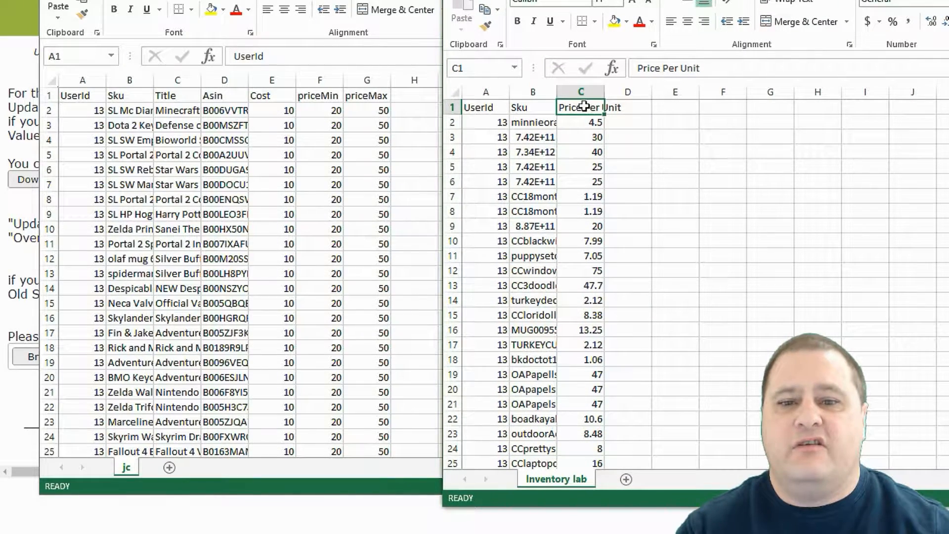
{"action": "type", "text": "Cos"}
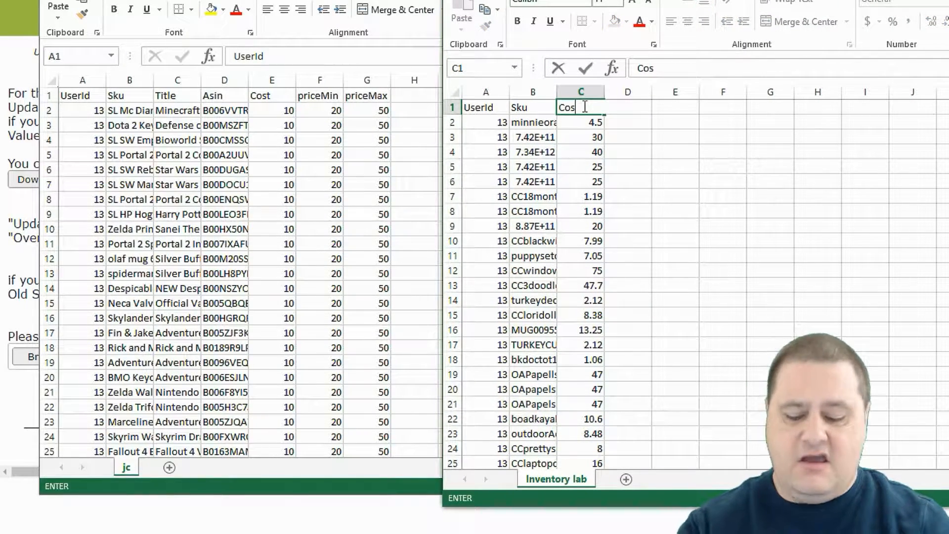
{"action": "left_click", "coordinate": [627, 136]}
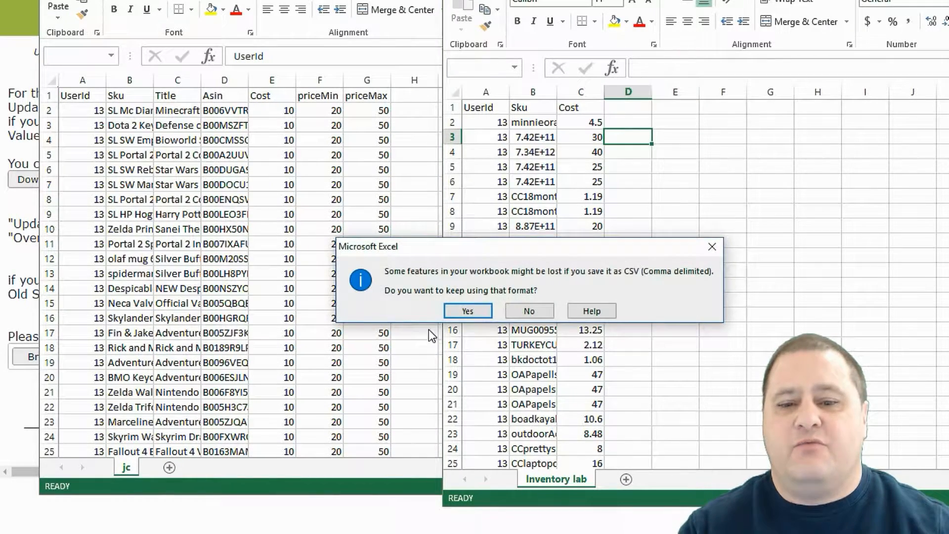
{"action": "left_click", "coordinate": [466, 311]}
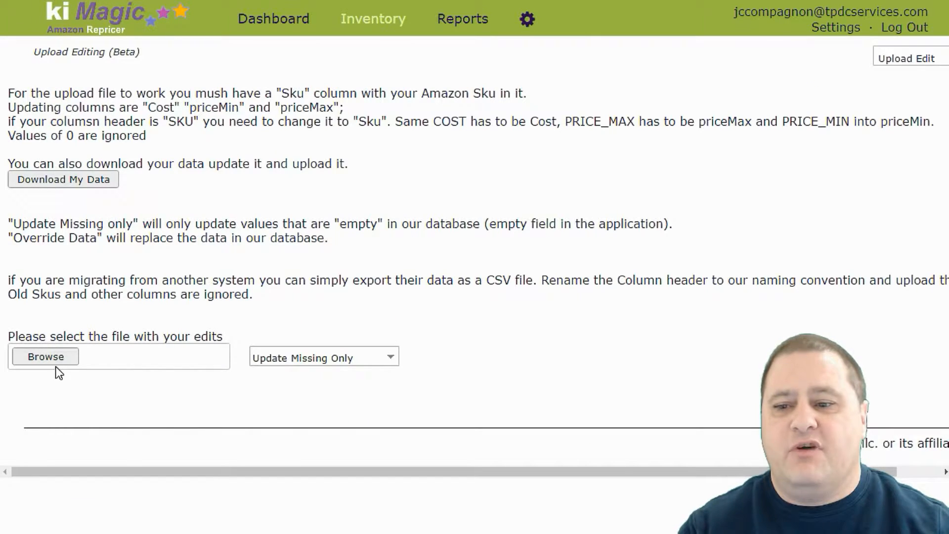
Step: Attach the edited Inventory lab CSV and list the update modes, including Override Data
{"action": "left_click", "coordinate": [45, 356]}
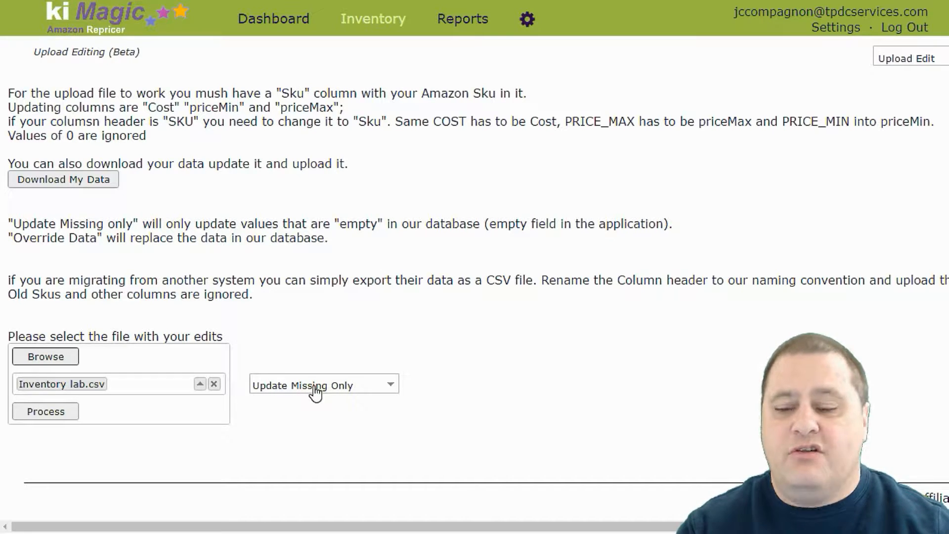
{"action": "left_click", "coordinate": [323, 384]}
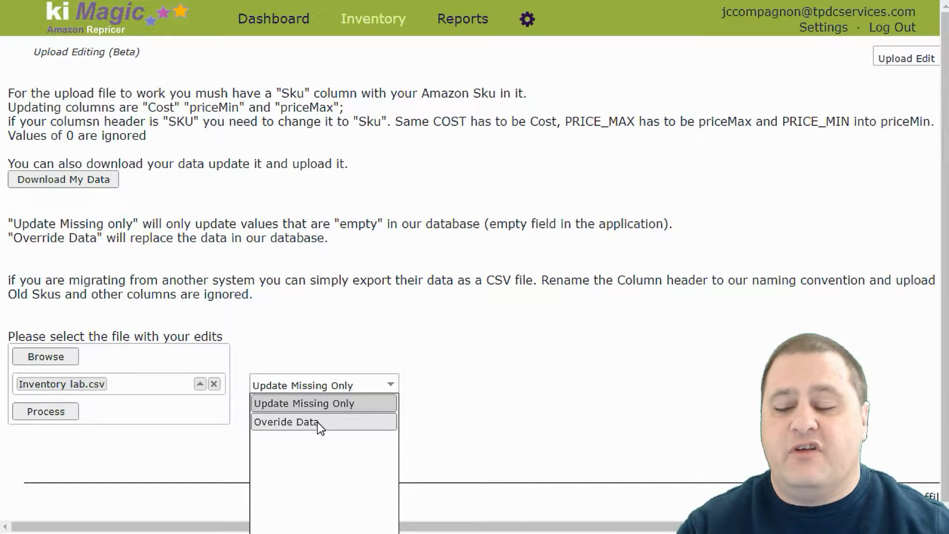
{"action": "mouse_move", "coordinate": [302, 403]}
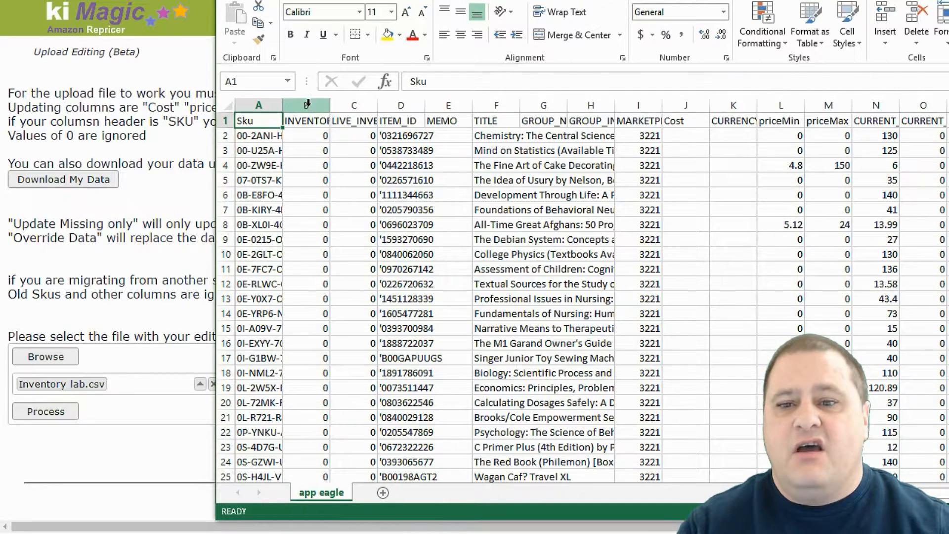
Step: Select and remove INVENTORY, GROUP_NAME, GROUP_INVENTORY and the other unwanted columns
{"action": "left_click", "coordinate": [305, 105]}
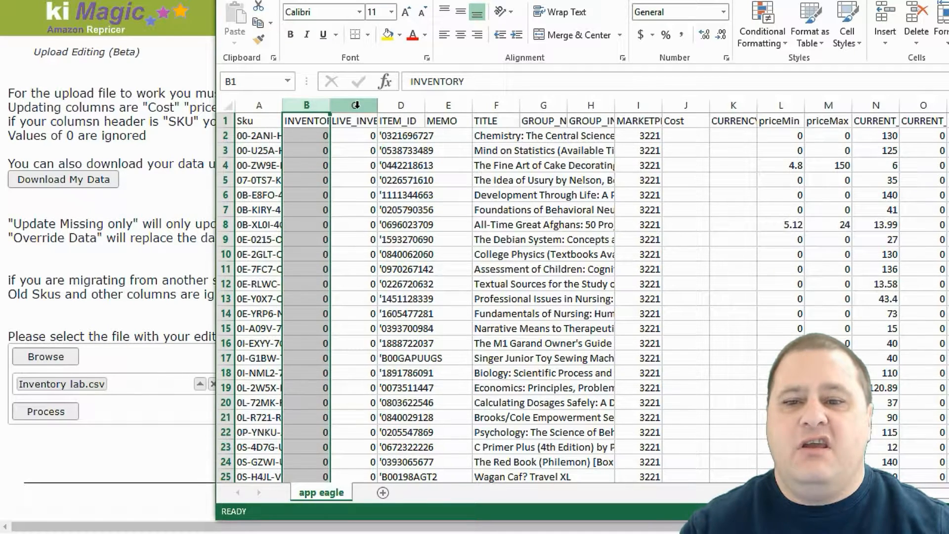
{"action": "left_click", "coordinate": [448, 121]}
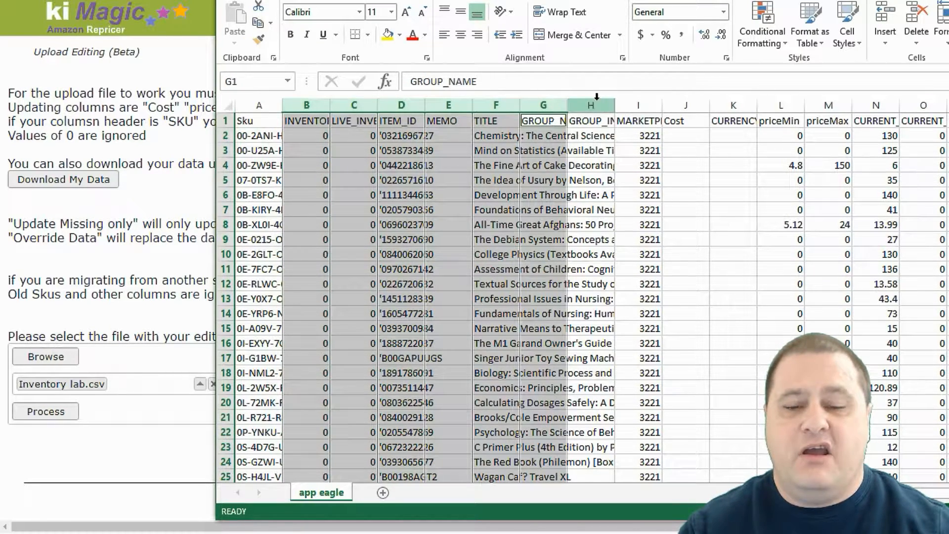
{"action": "left_click", "coordinate": [590, 121]}
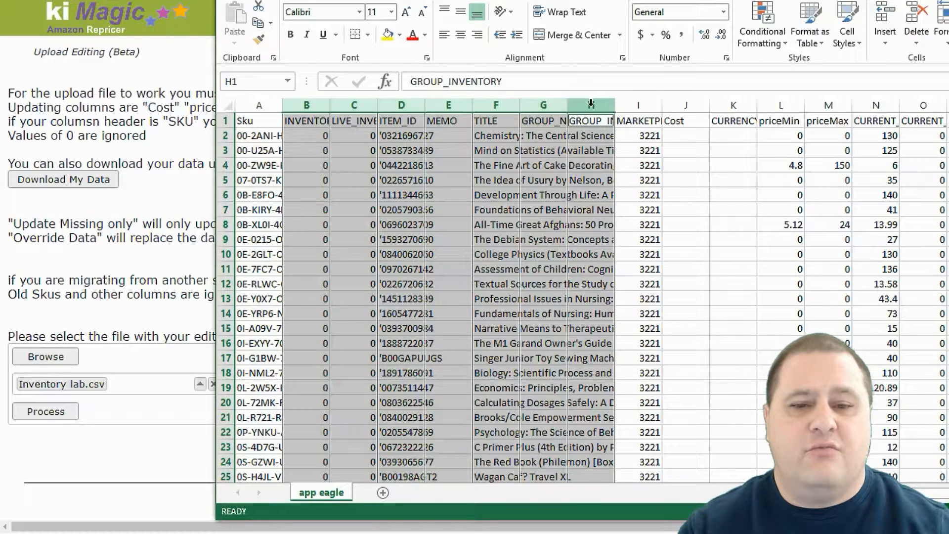
{"action": "left_click", "coordinate": [638, 104]}
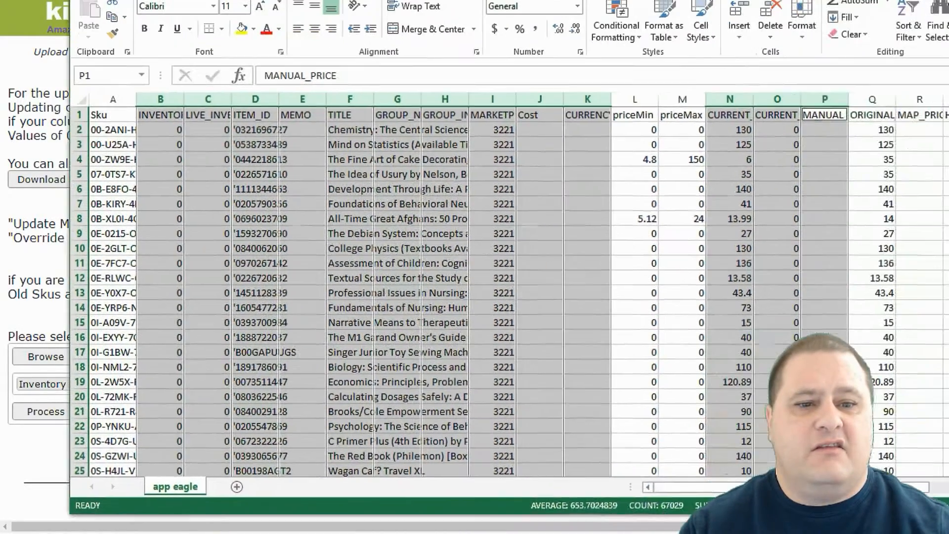
{"action": "left_click", "coordinate": [871, 114]}
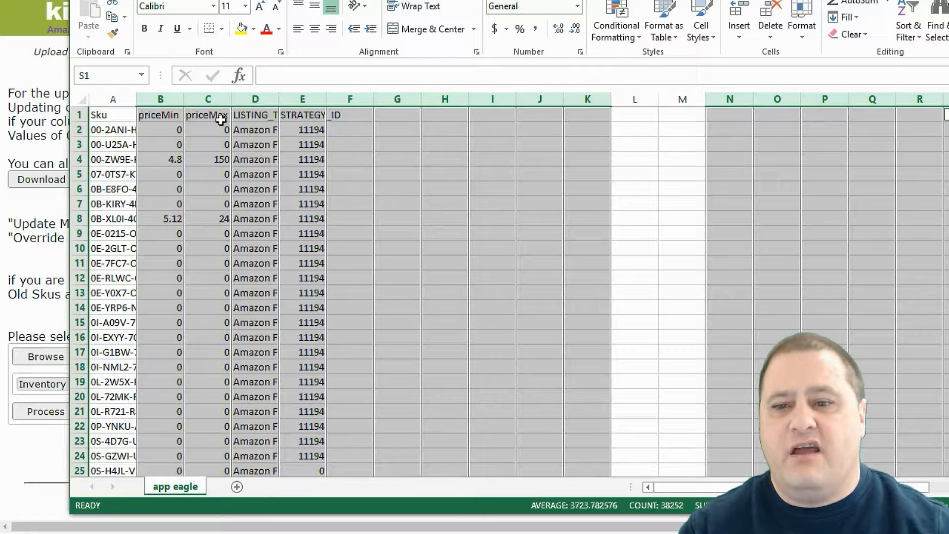
Step: Delete the LISTING_TYPE and STRATEGY_ID columns, then copy UserId and 13 from jc
{"action": "left_click", "coordinate": [255, 114]}
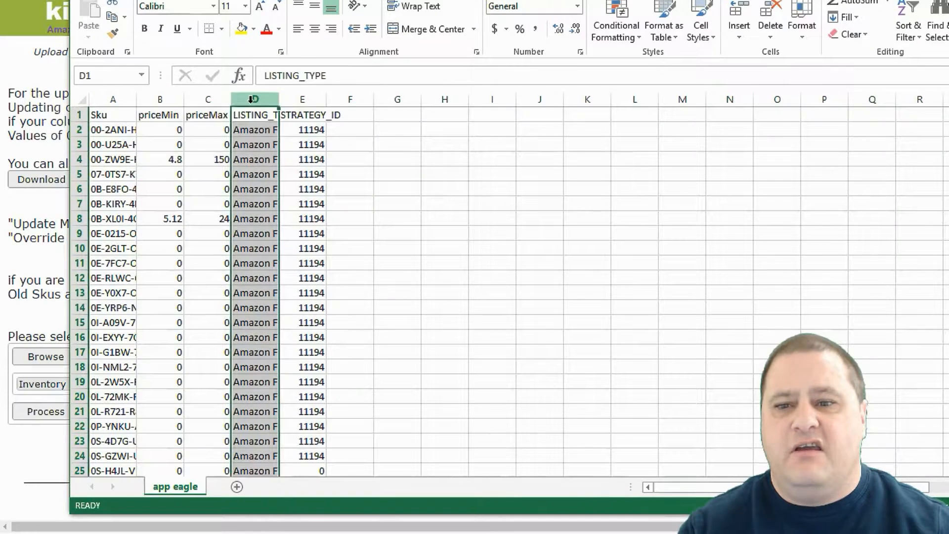
{"action": "right_click", "coordinate": [302, 99]}
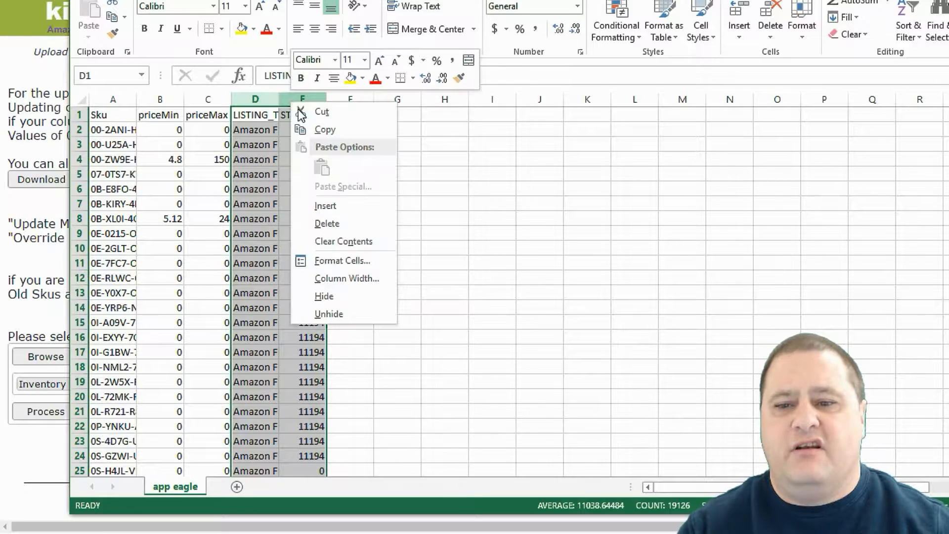
{"action": "left_click", "coordinate": [327, 224]}
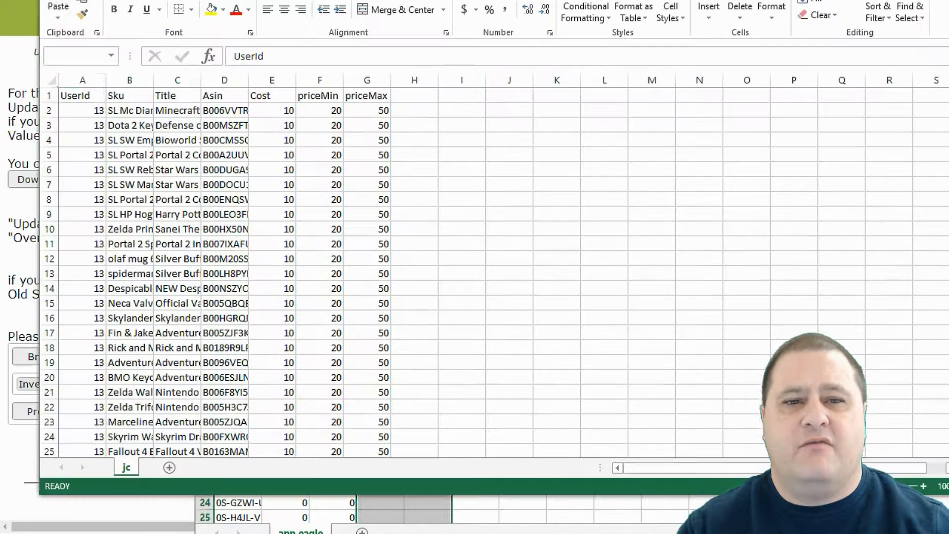
{"action": "left_click", "coordinate": [83, 95]}
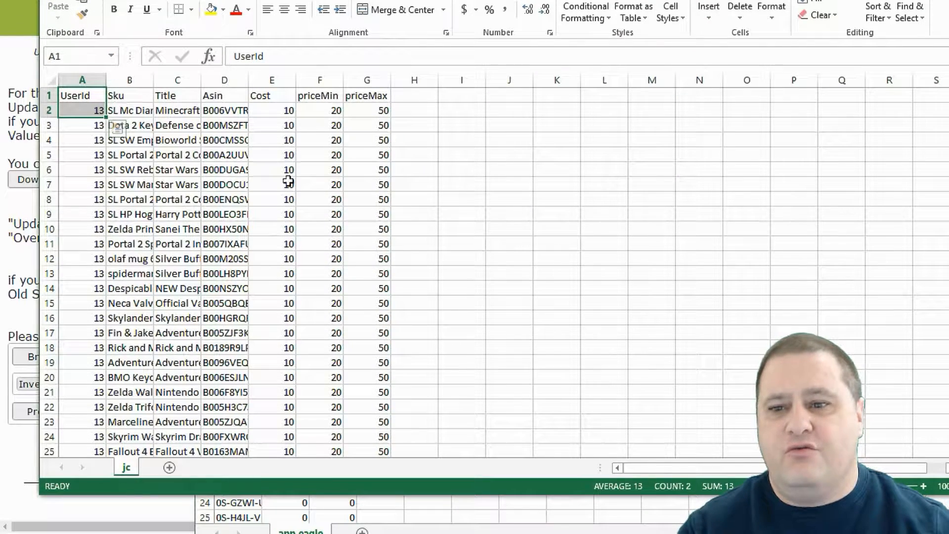
{"action": "mouse_move", "coordinate": [849, 247]}
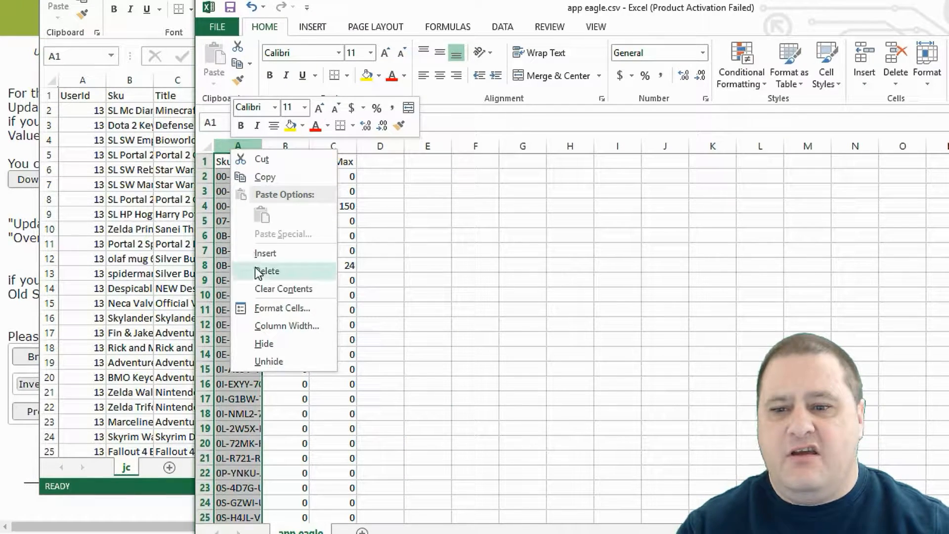
Step: Insert the UserId column before Sku, fill it with 13, and save app eagle
{"action": "left_click", "coordinate": [267, 271]}
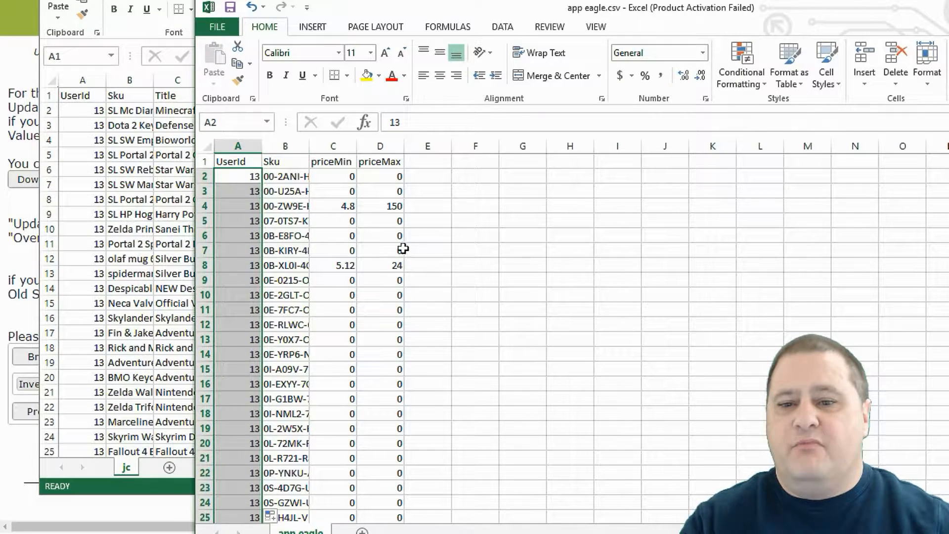
{"action": "left_click", "coordinate": [332, 175]}
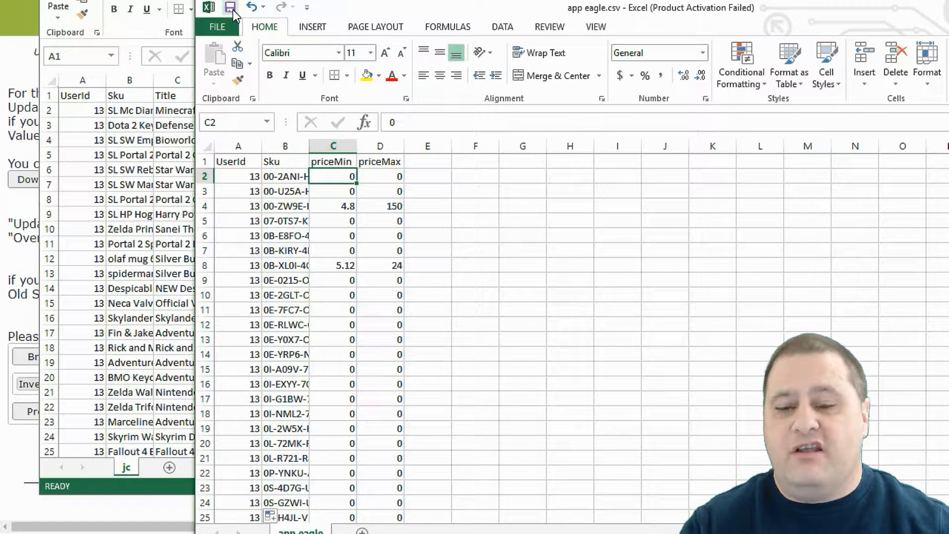
{"action": "left_click", "coordinate": [230, 8]}
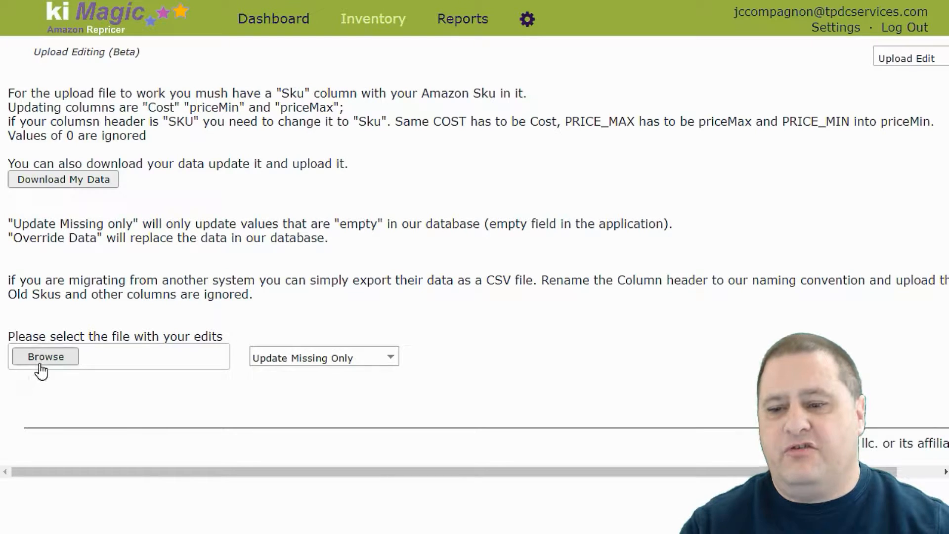
Step: Attach app eagle.csv on the upload page and show the update-mode options
{"action": "left_click", "coordinate": [45, 355]}
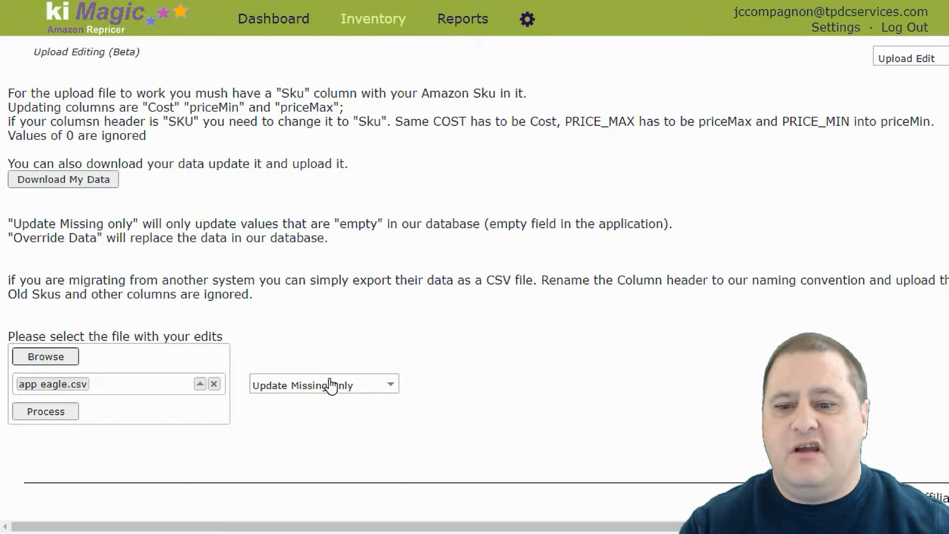
{"action": "left_click", "coordinate": [324, 385]}
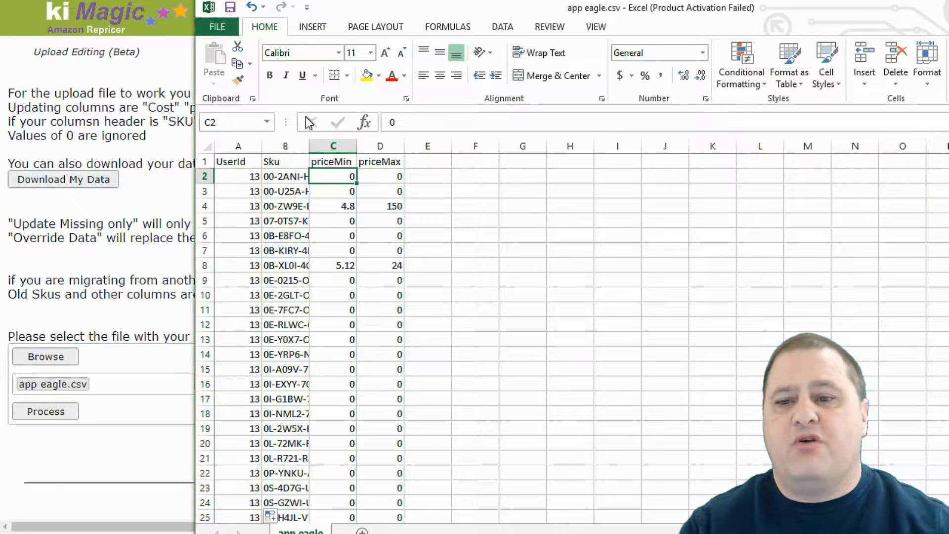
{"action": "left_click", "coordinate": [286, 161]}
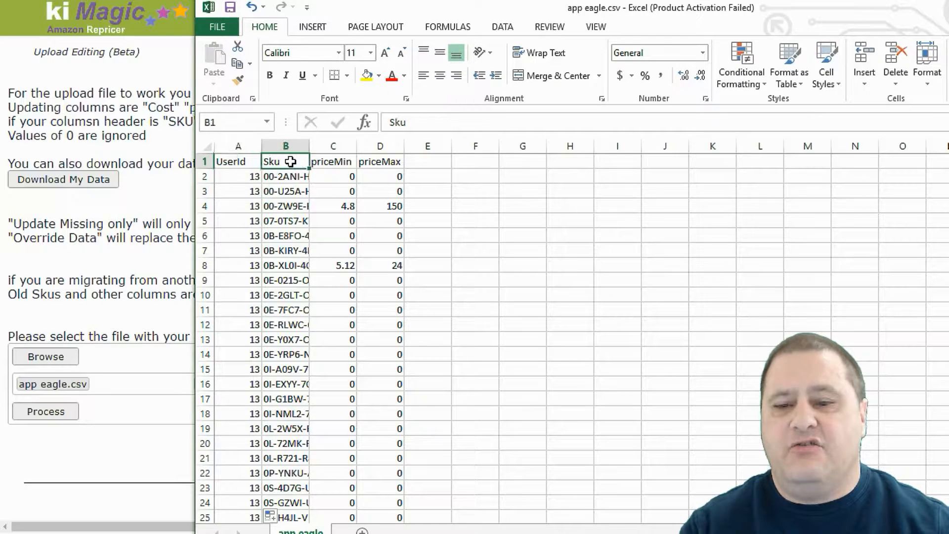
{"action": "mouse_move", "coordinate": [339, 161]}
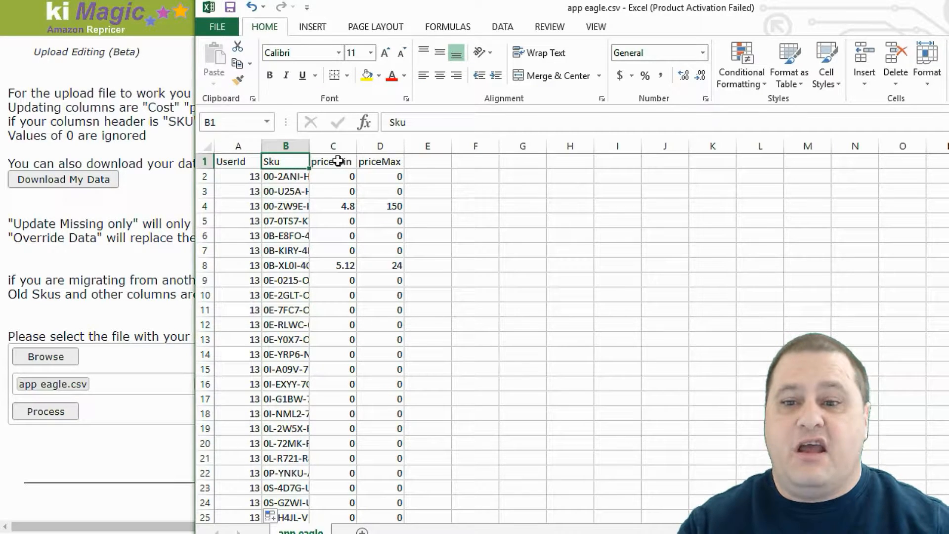
{"action": "left_click", "coordinate": [379, 161]}
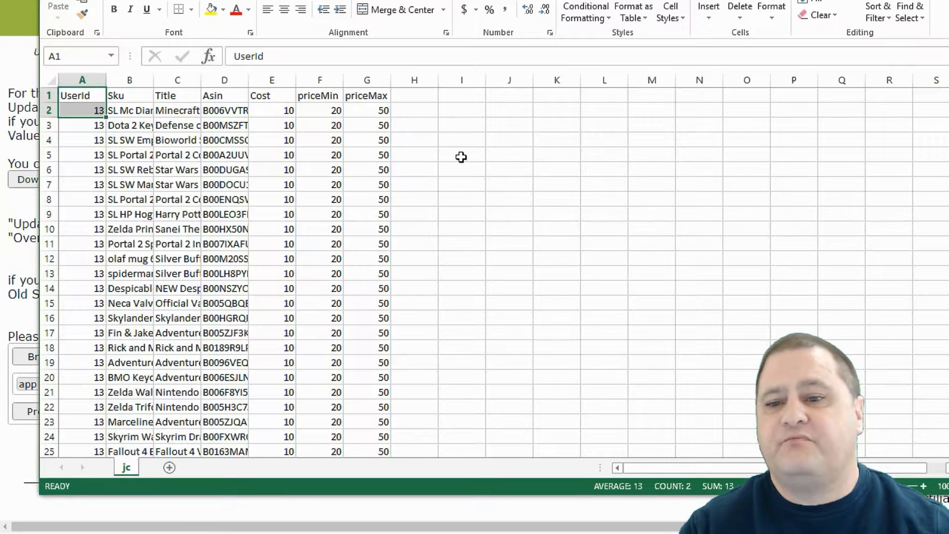
{"action": "left_click", "coordinate": [129, 95]}
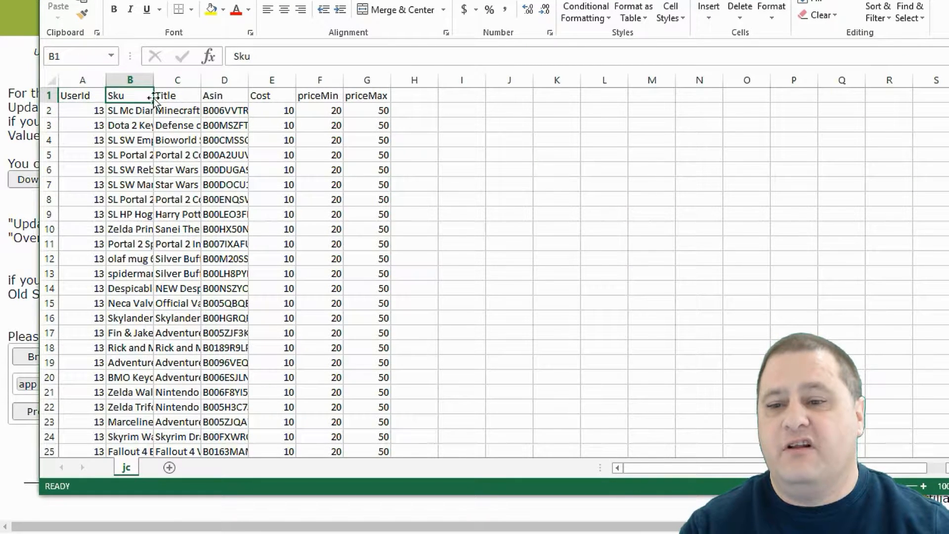
{"action": "left_click", "coordinate": [272, 110]}
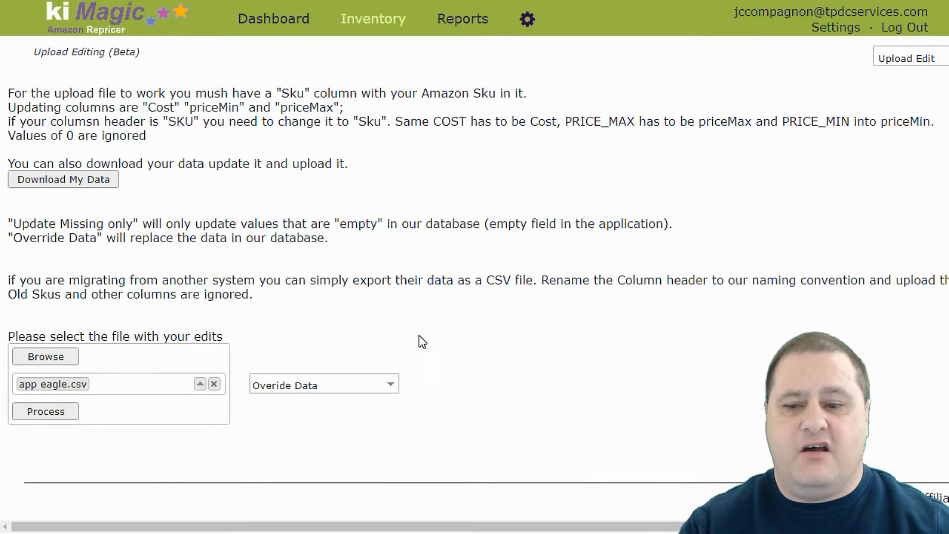
{"action": "mouse_move", "coordinate": [500, 341]}
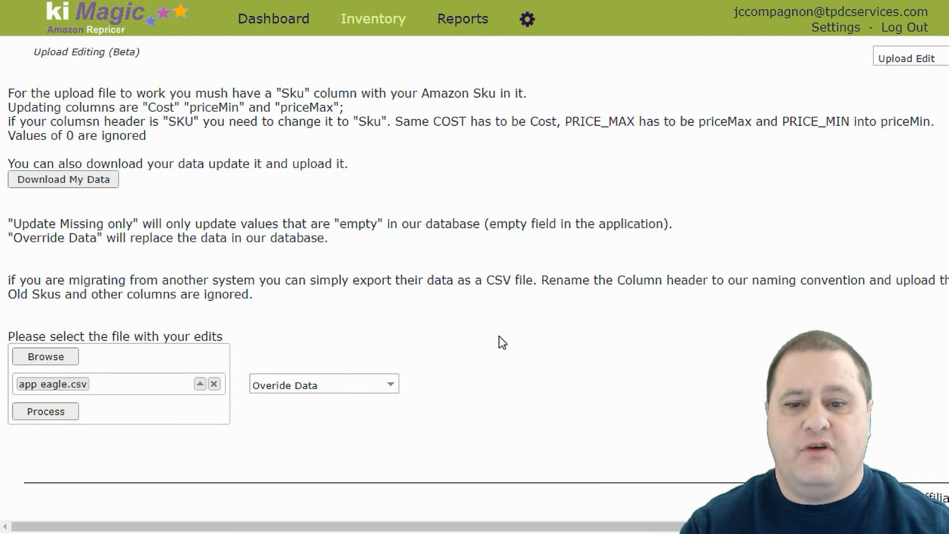
{"action": "mouse_move", "coordinate": [591, 334]}
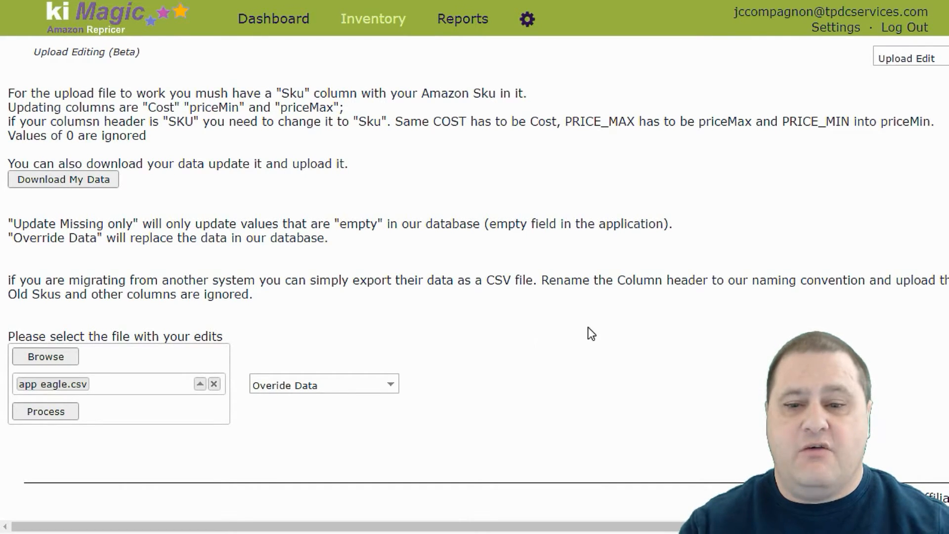
{"action": "mouse_move", "coordinate": [579, 318]}
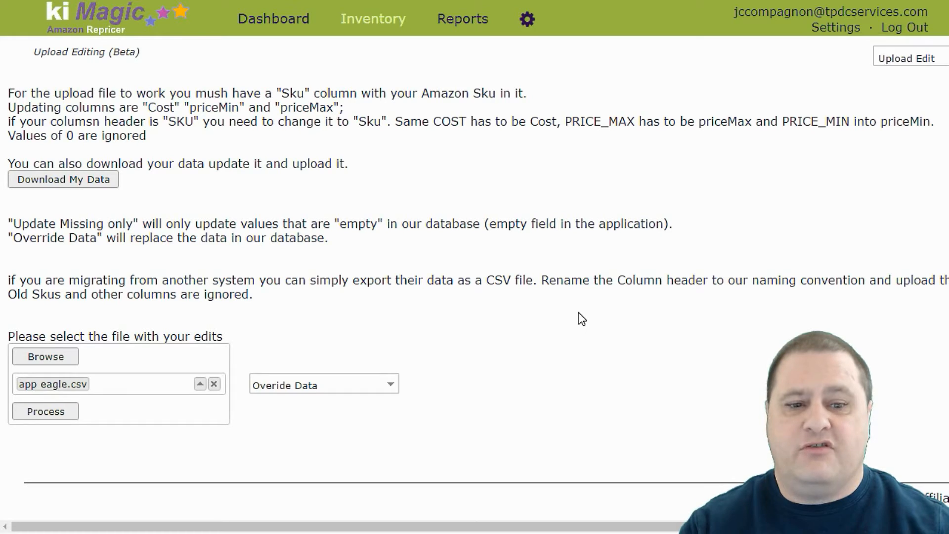